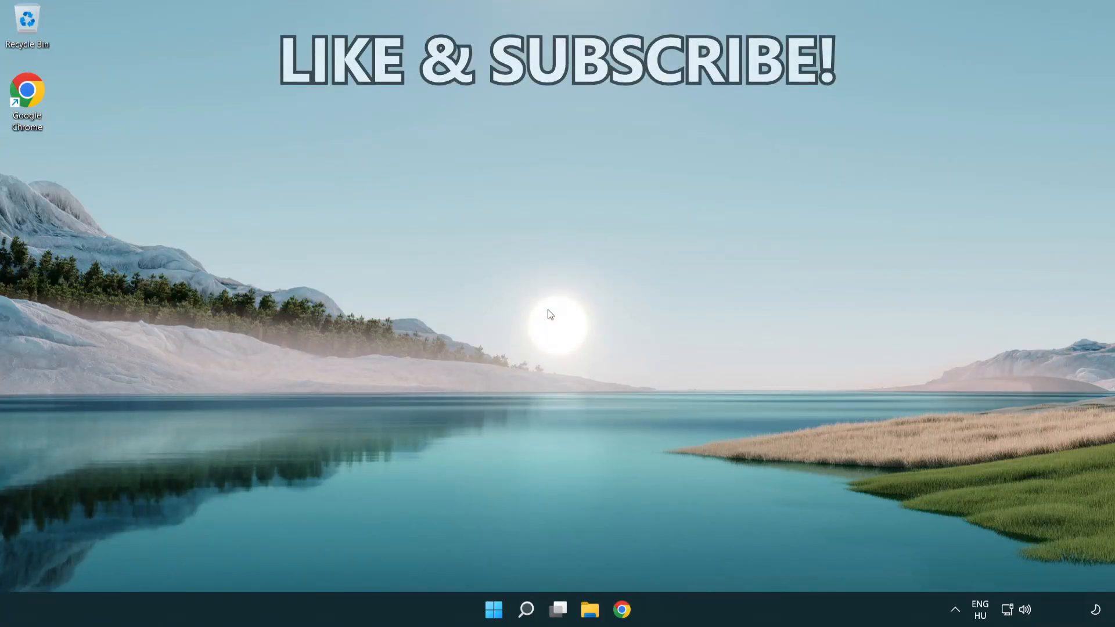
- Search Windows for cmd and launch Command Prompt as administrator
{"action": "left_click", "coordinate": [526, 609]}
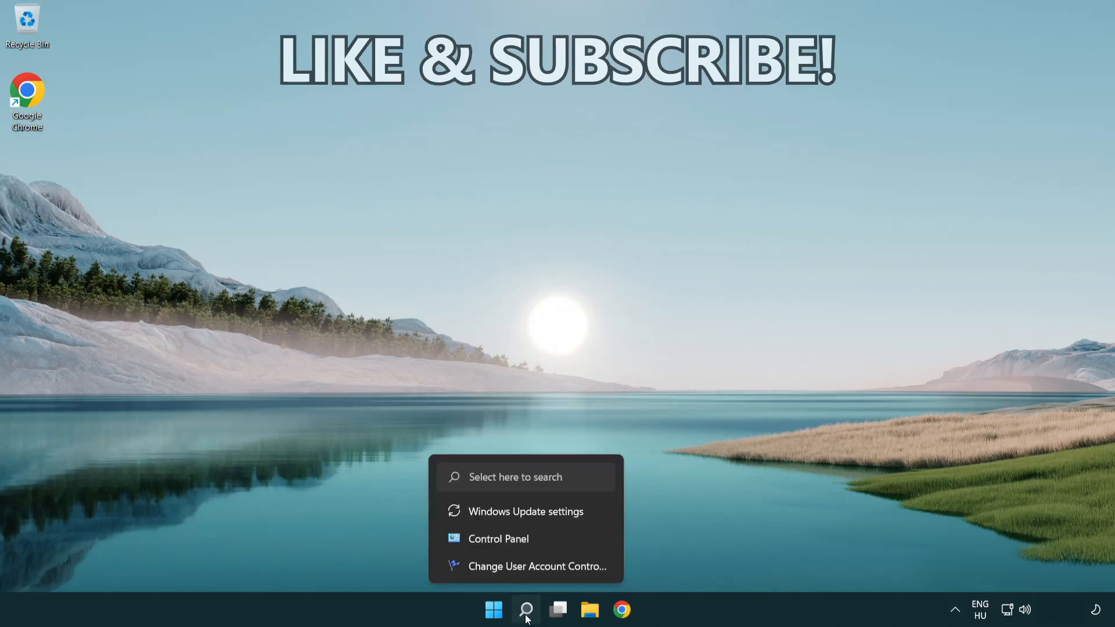
{"action": "left_click", "coordinate": [526, 610]}
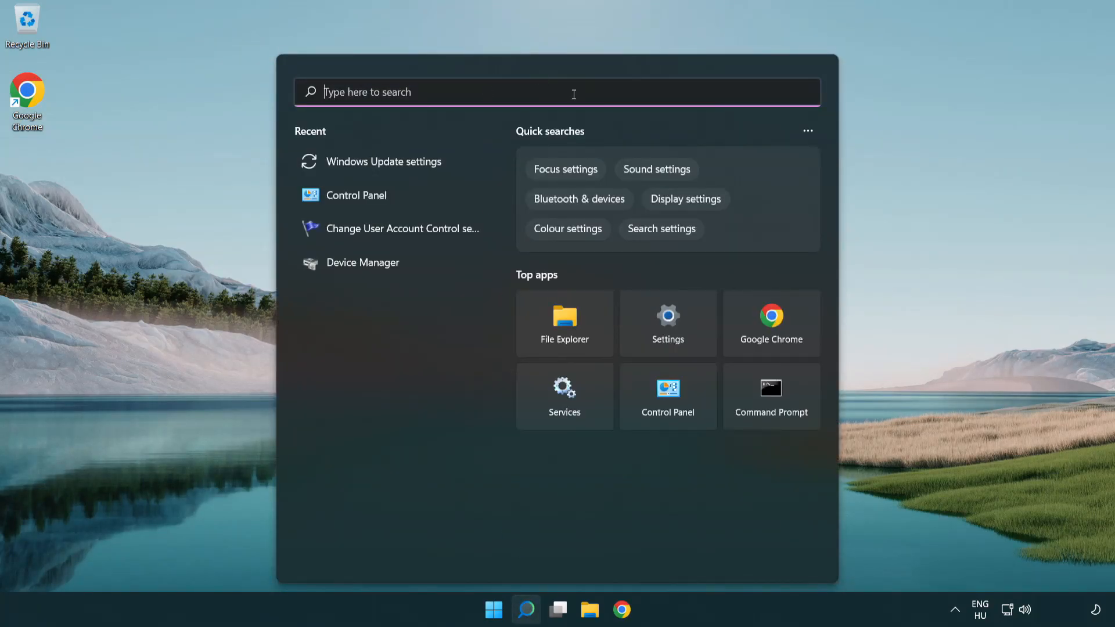
{"action": "type", "text": "cmd"}
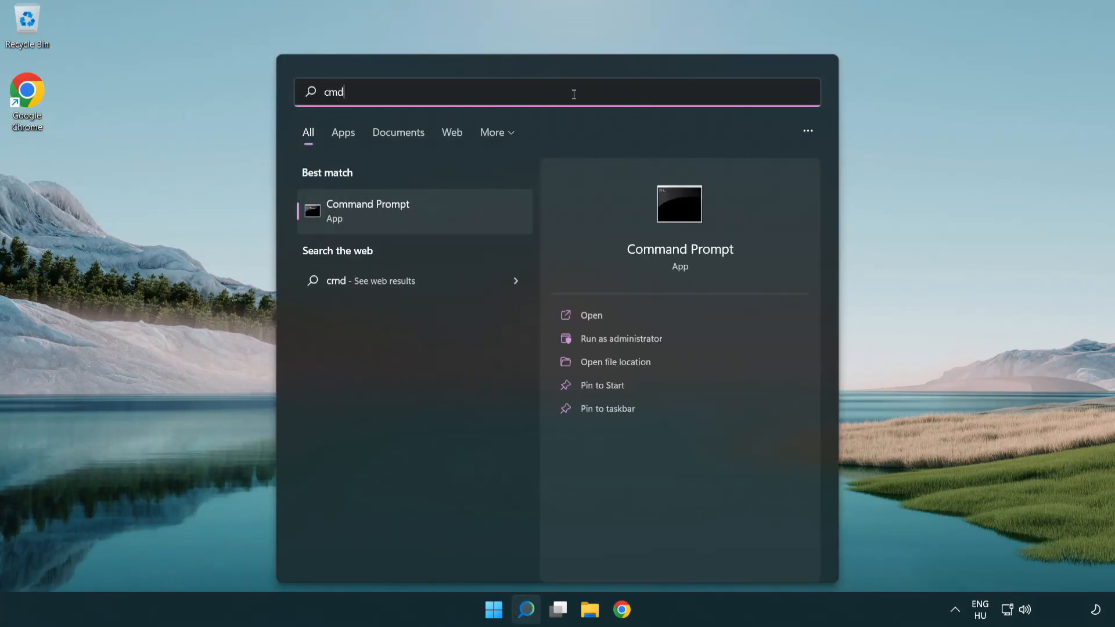
{"action": "mouse_move", "coordinate": [412, 211]}
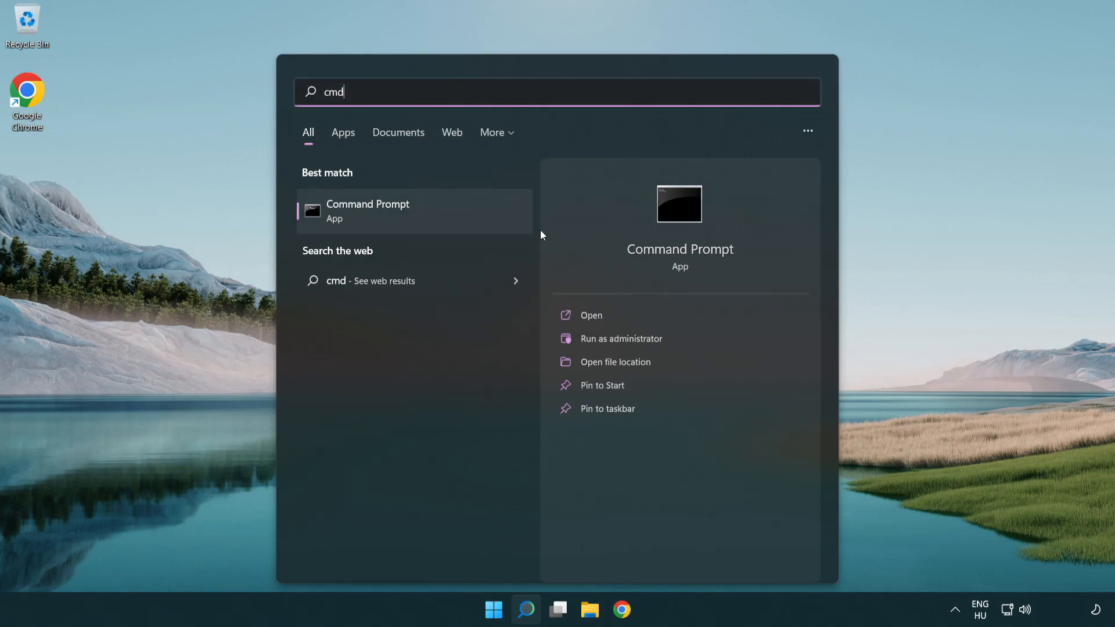
{"action": "left_click", "coordinate": [620, 338]}
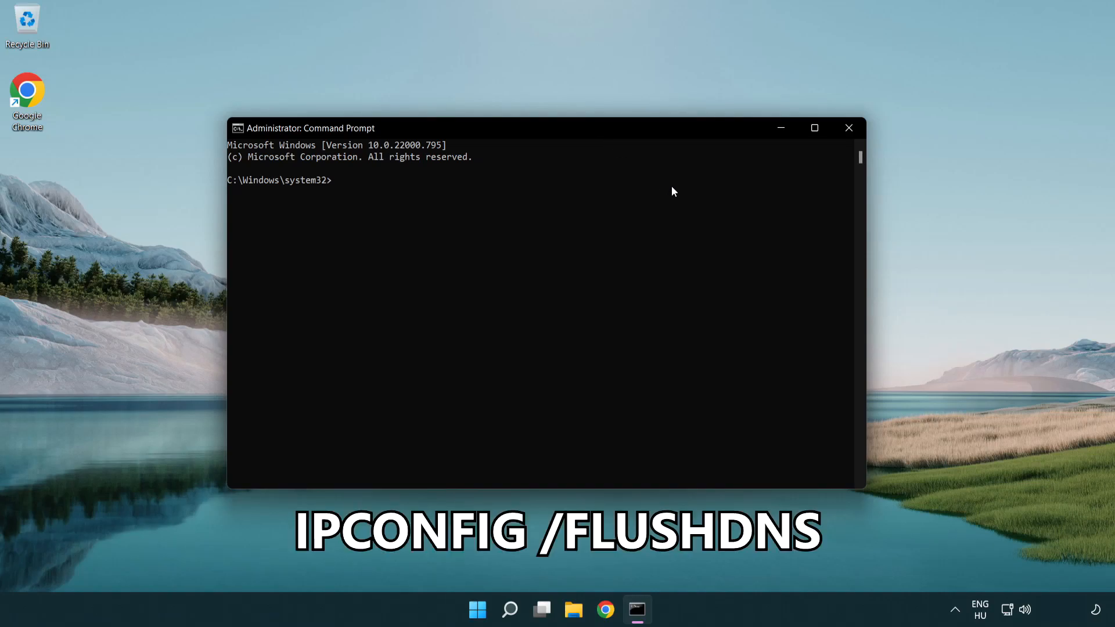
- Run ipconfig /flushdns and netsh winsock reset to clear DNS cache and Winsock
{"action": "type", "text": "ipcon"}
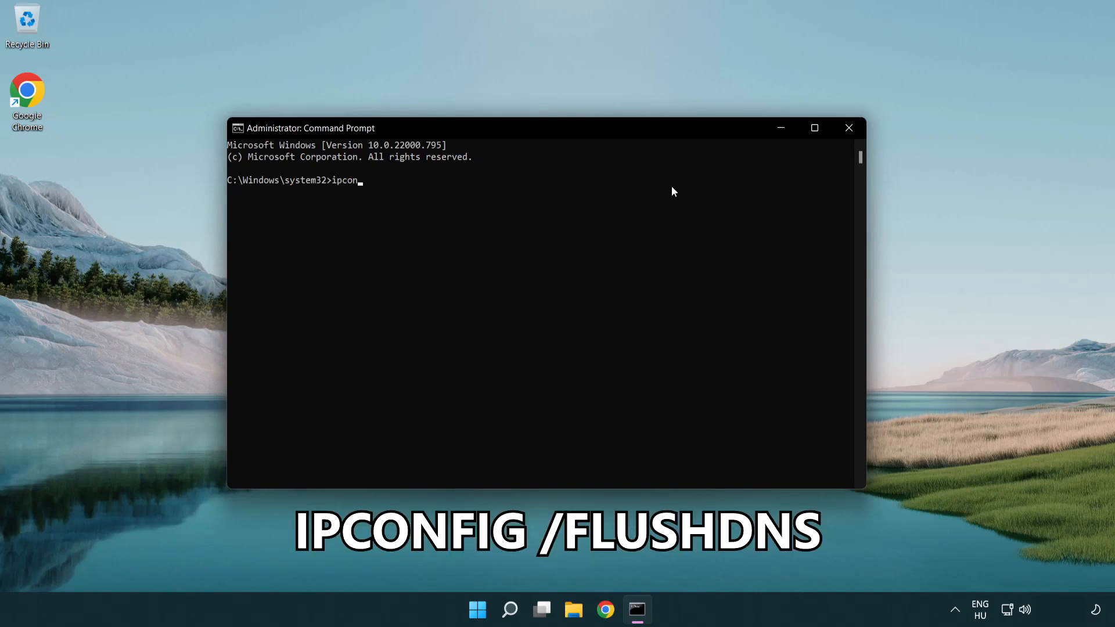
{"action": "type", "text": "fig /"}
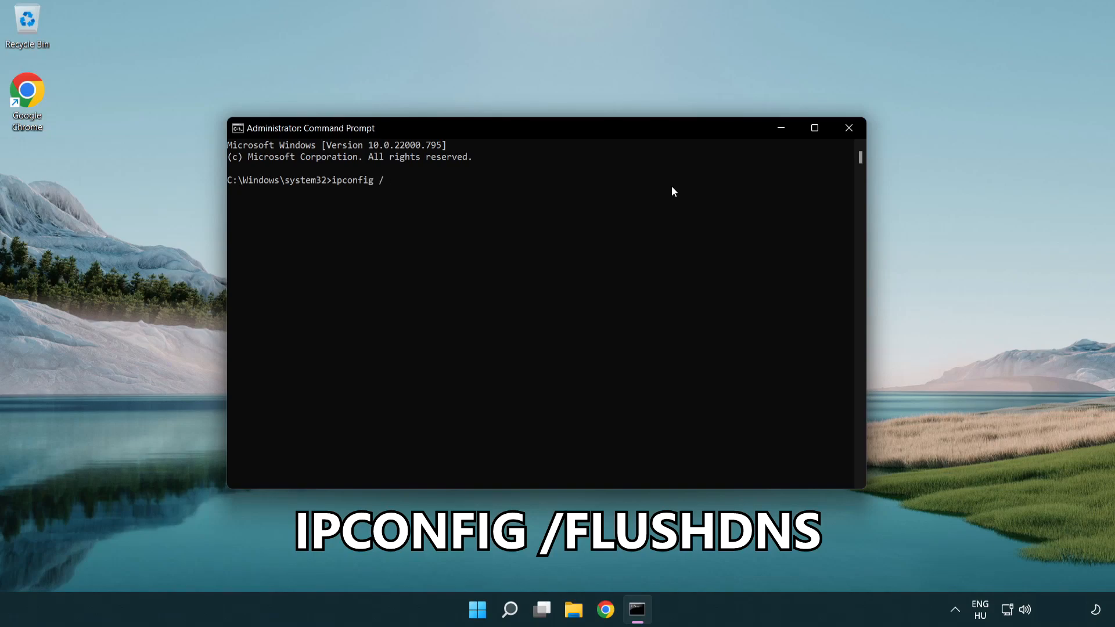
{"action": "type", "text": "flushdns"}
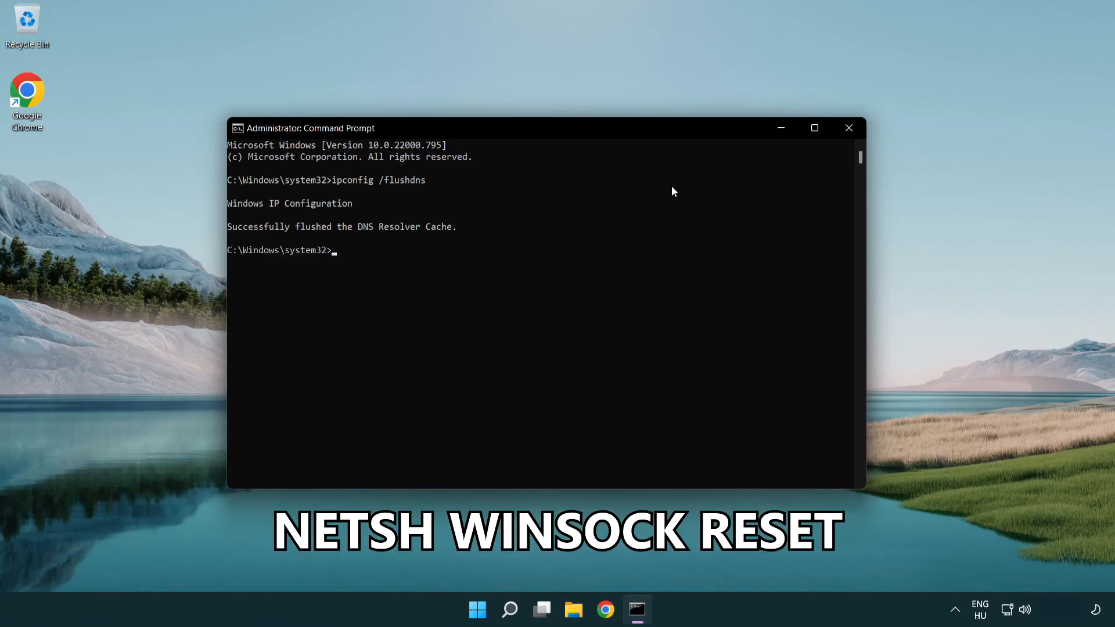
{"action": "type", "text": "netsh winsock rese"}
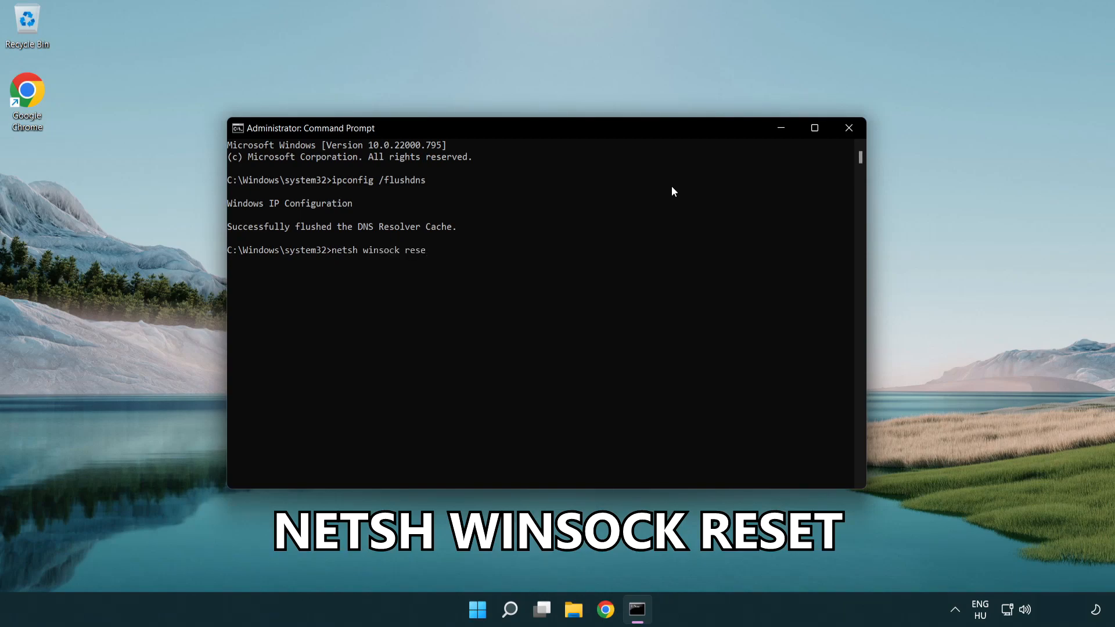
{"action": "type", "text": "t"}
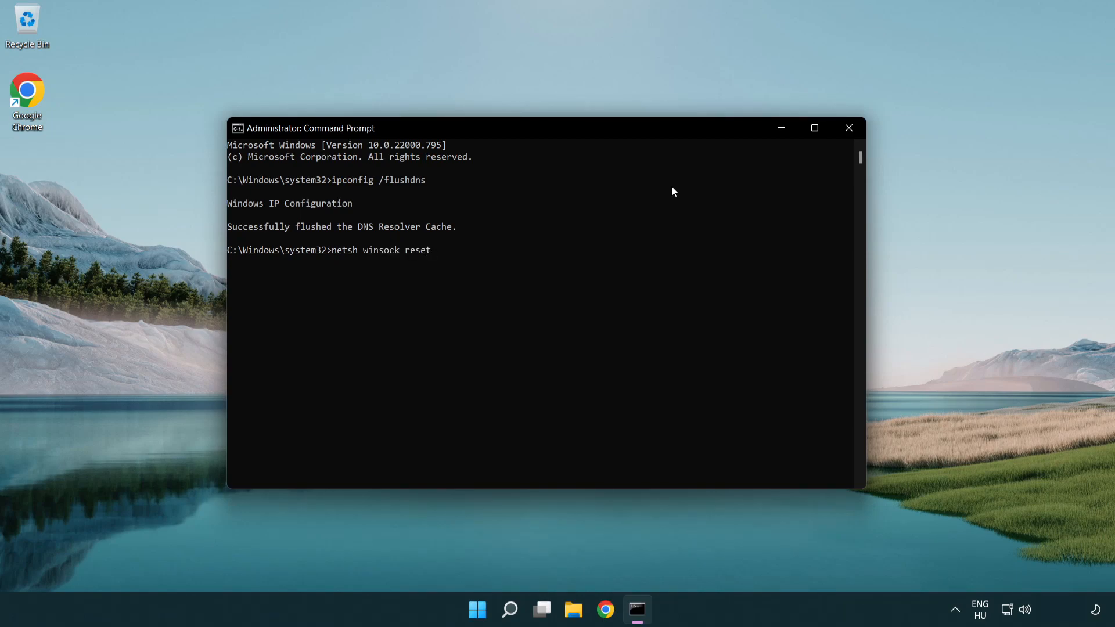
{"action": "key", "text": "Return"}
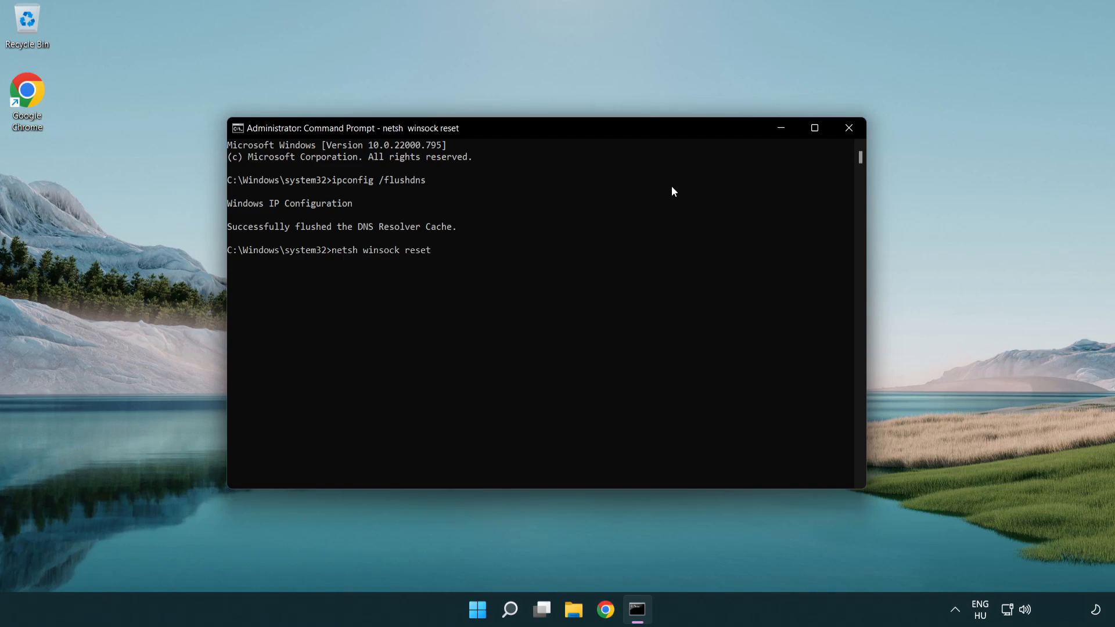
{"action": "key", "text": "Return"}
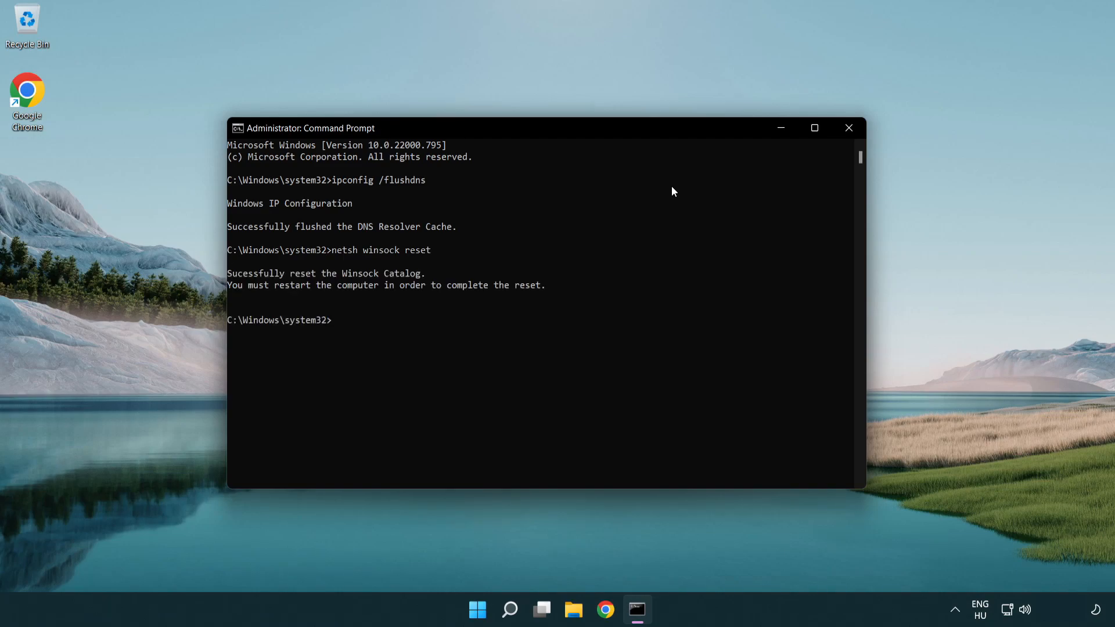
- Close the Command Prompt window with exit
{"action": "type", "text": "ex"}
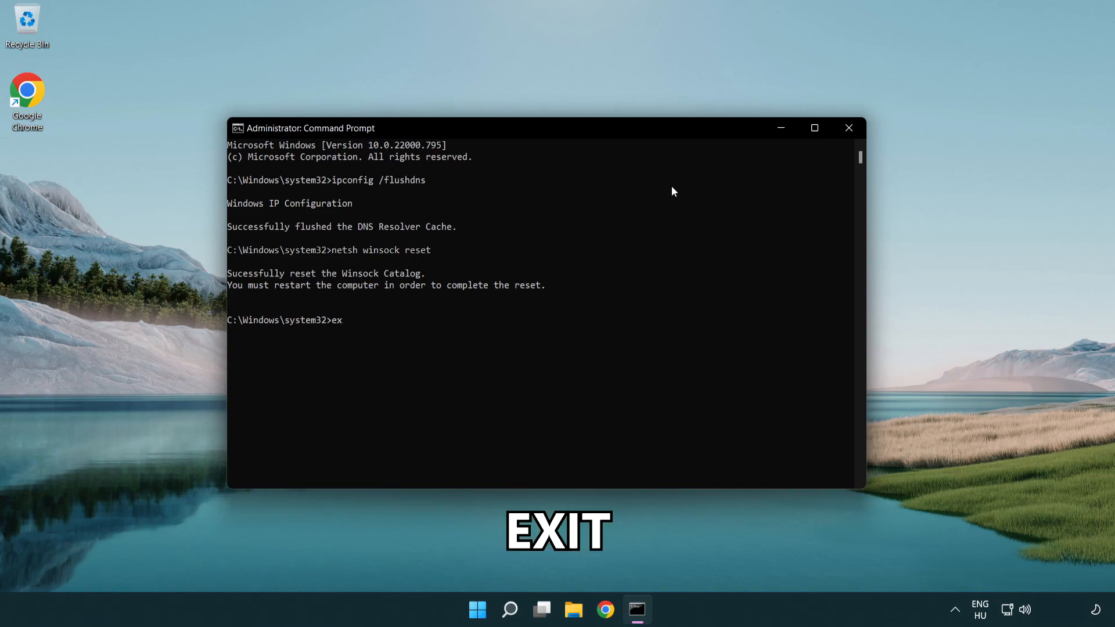
{"action": "type", "text": "it"}
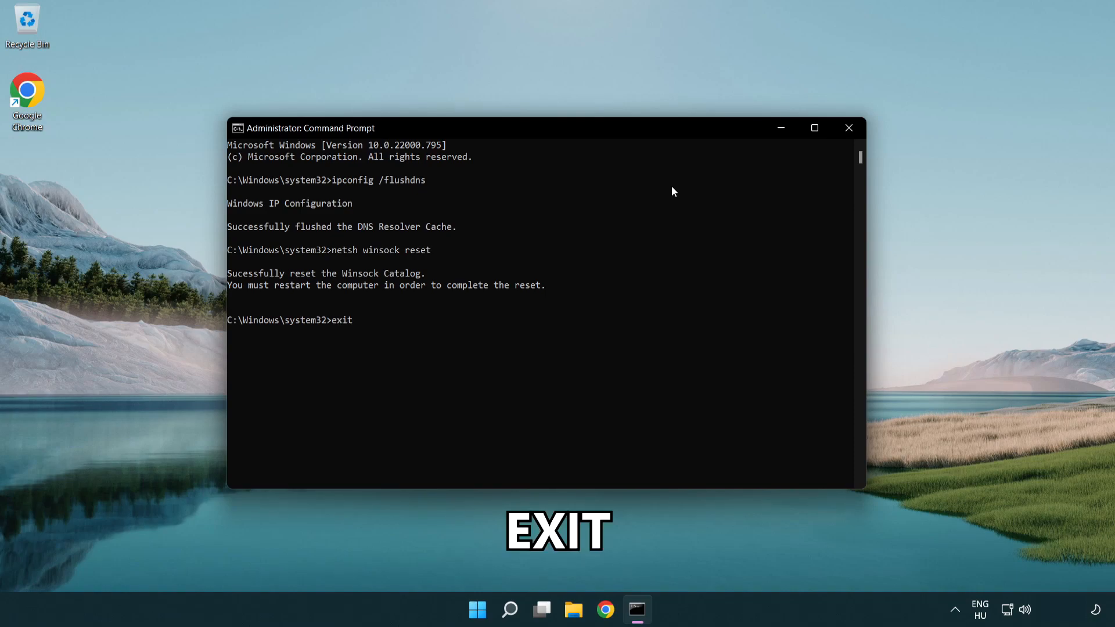
{"action": "key", "text": "Return"}
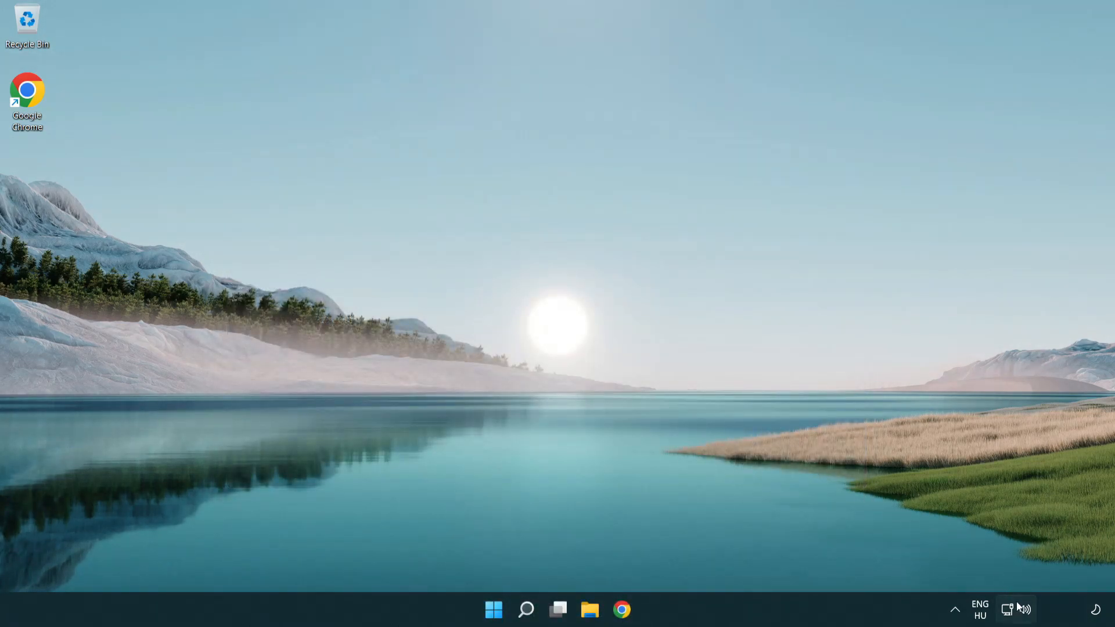
{"action": "mouse_move", "coordinate": [1007, 609]}
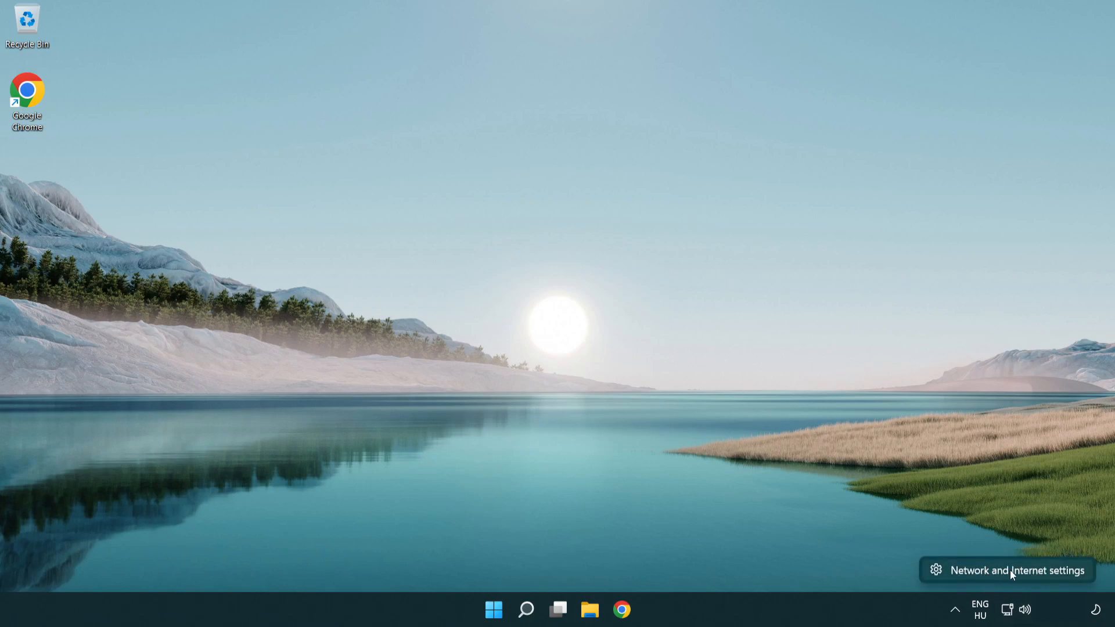
- Go from Network and Internet settings to the Network Connections adapter list
{"action": "left_click", "coordinate": [1017, 570]}
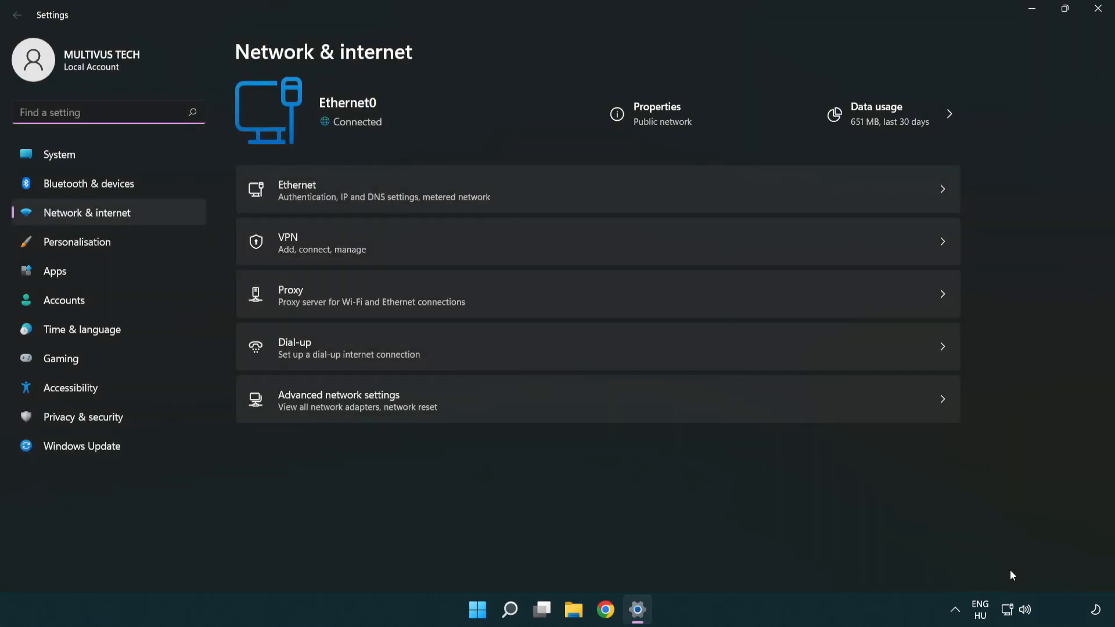
{"action": "mouse_move", "coordinate": [373, 407]}
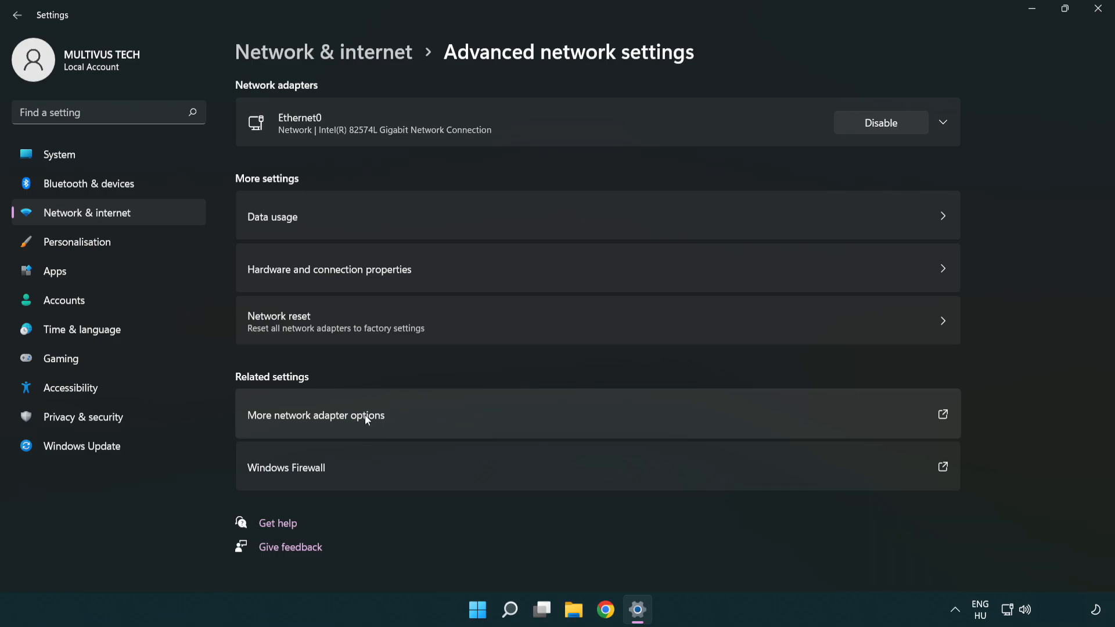
{"action": "mouse_move", "coordinate": [344, 425]}
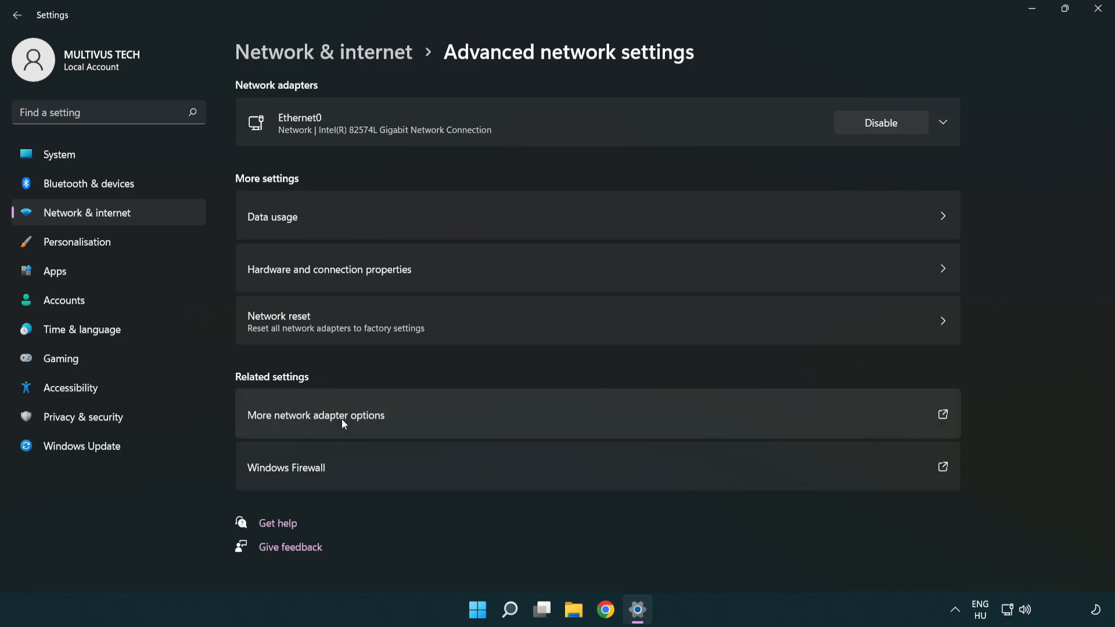
{"action": "left_click", "coordinate": [316, 416]}
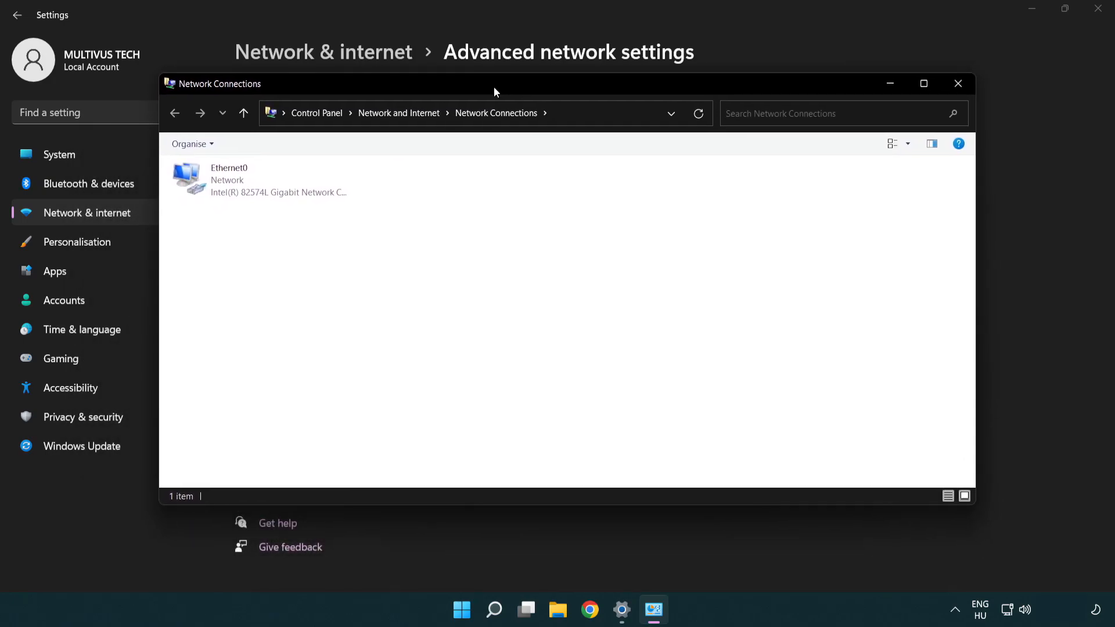
- Select the Ethernet0 adapter and bring up its context menu with Properties
{"action": "left_click", "coordinate": [251, 181]}
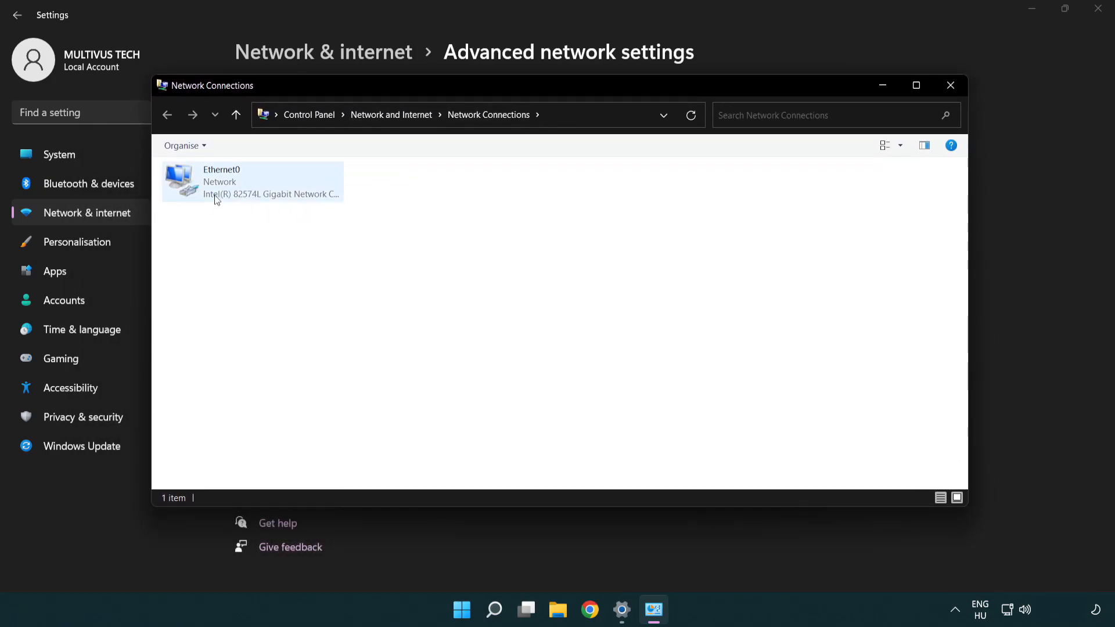
{"action": "left_click", "coordinate": [251, 182]}
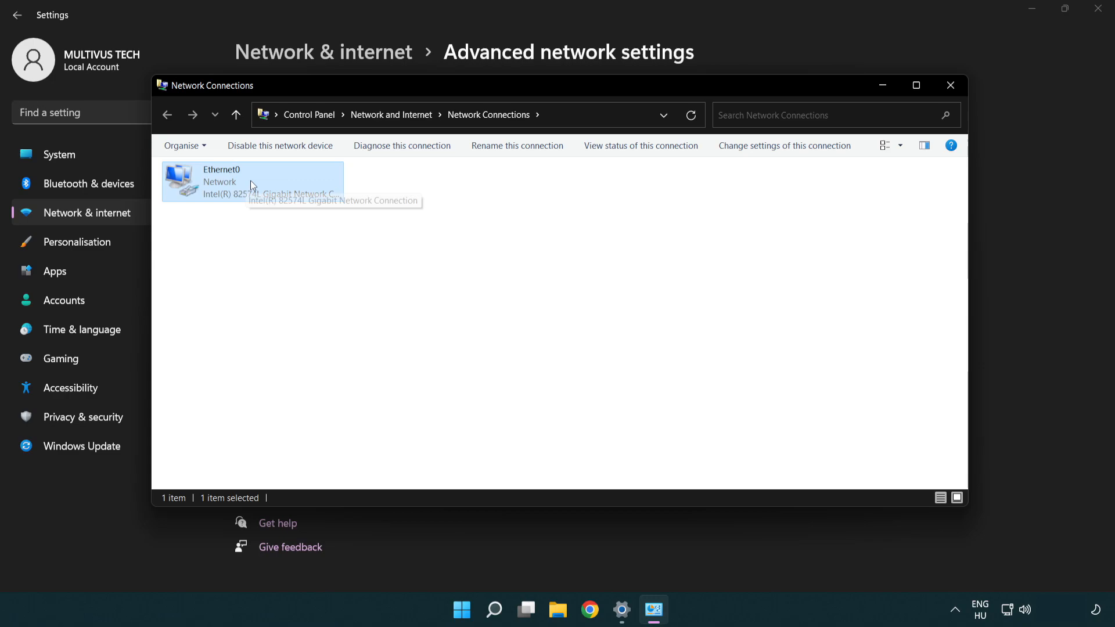
{"action": "right_click", "coordinate": [253, 181]}
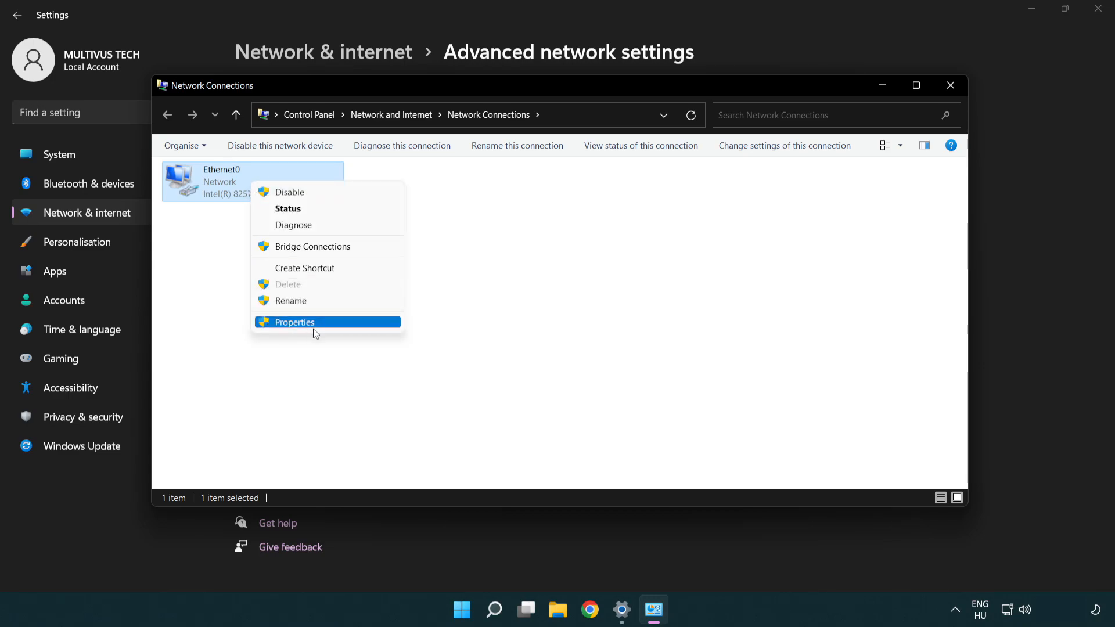
{"action": "mouse_move", "coordinate": [338, 326]}
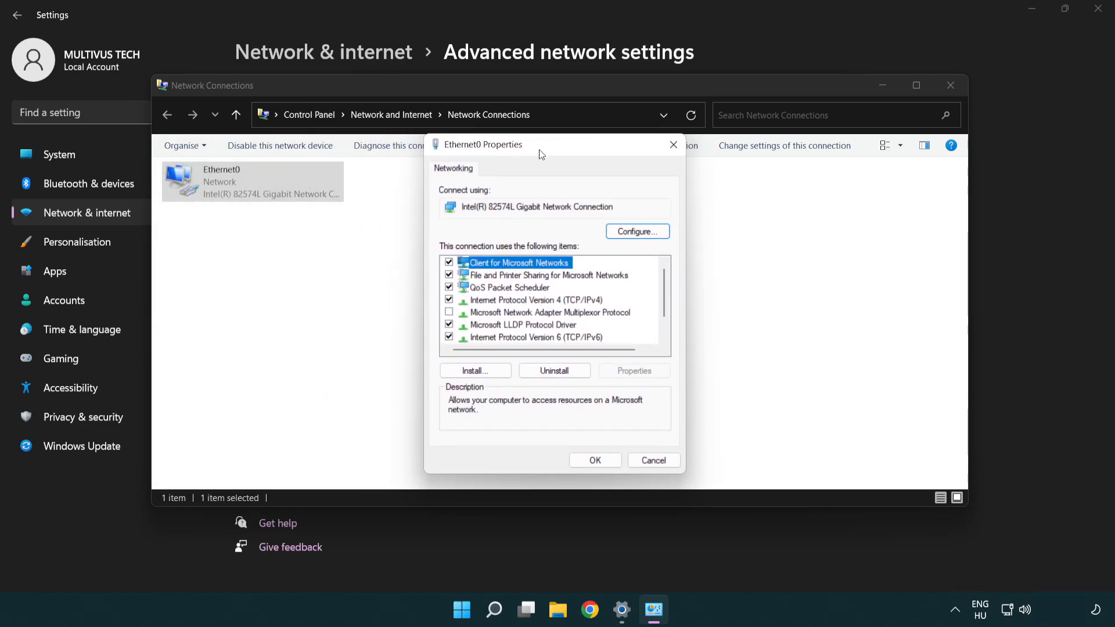
- Open Internet Protocol Version 4 (TCP/IPv4) properties for Ethernet0
{"action": "left_click", "coordinate": [533, 299]}
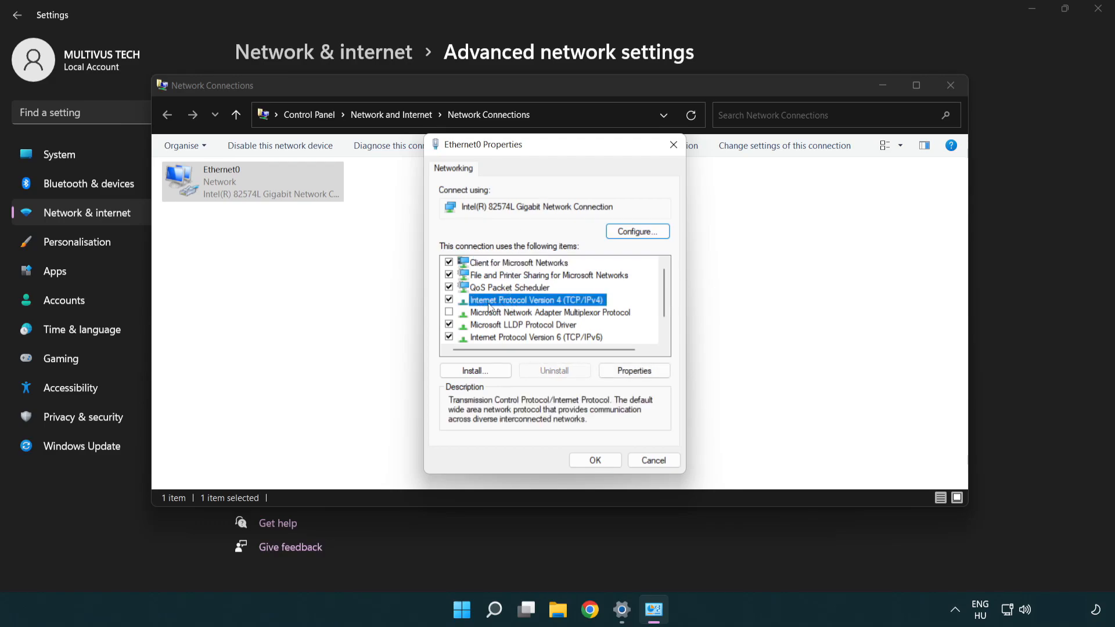
{"action": "mouse_move", "coordinate": [558, 313]}
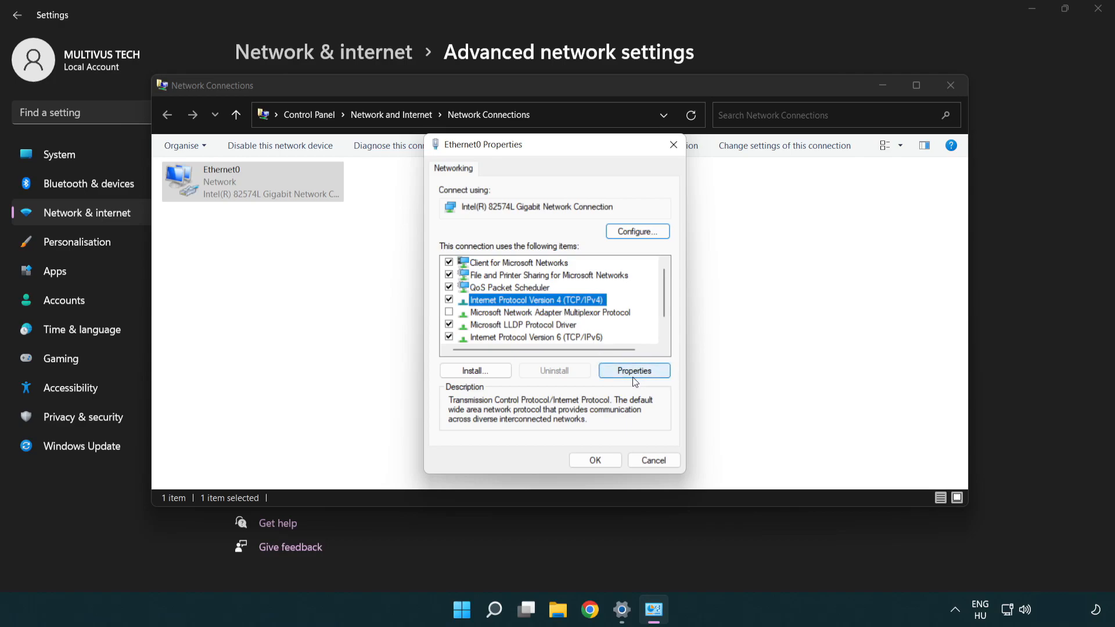
{"action": "left_click", "coordinate": [633, 370]}
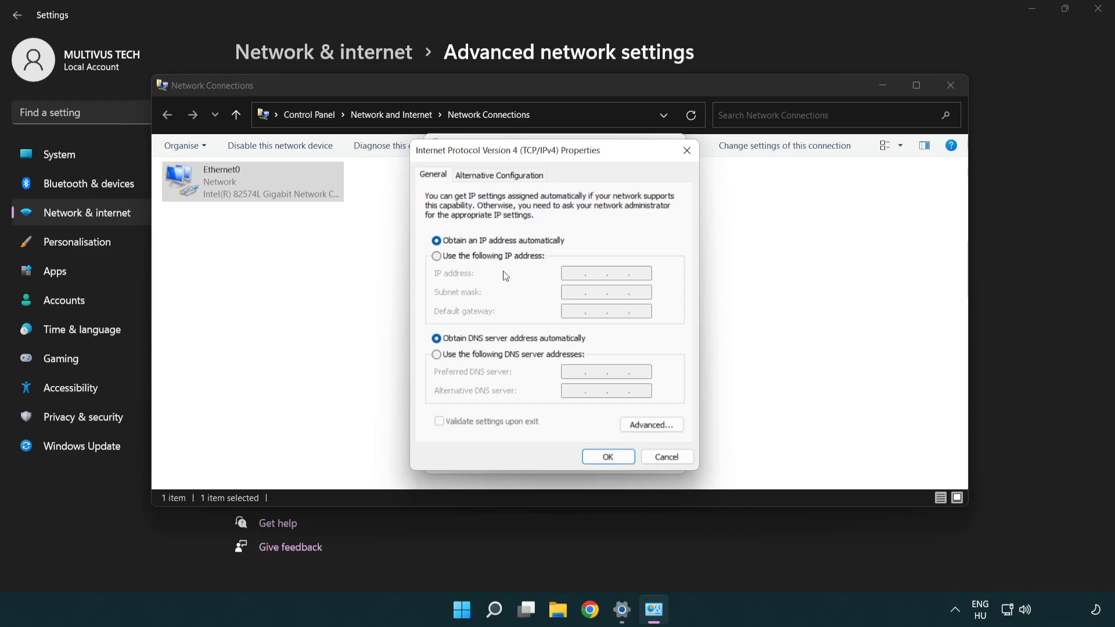
{"action": "mouse_move", "coordinate": [457, 362]}
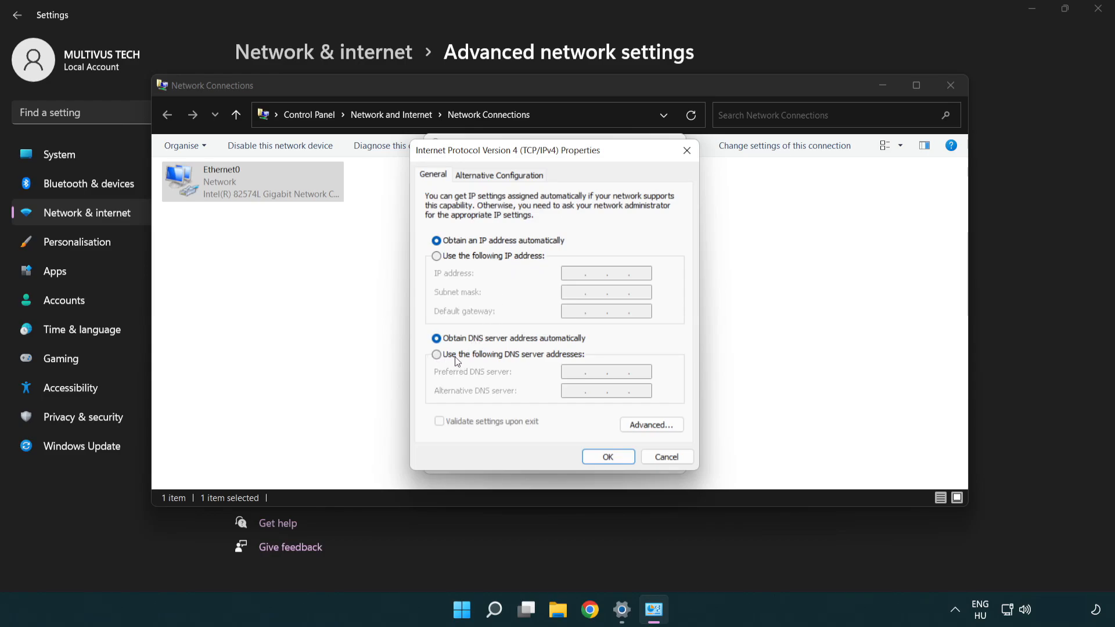
- Set manual DNS servers 8.8.8.8 preferred and 8.8.4.4 alternative, and confirm with OK
{"action": "left_click", "coordinate": [437, 354]}
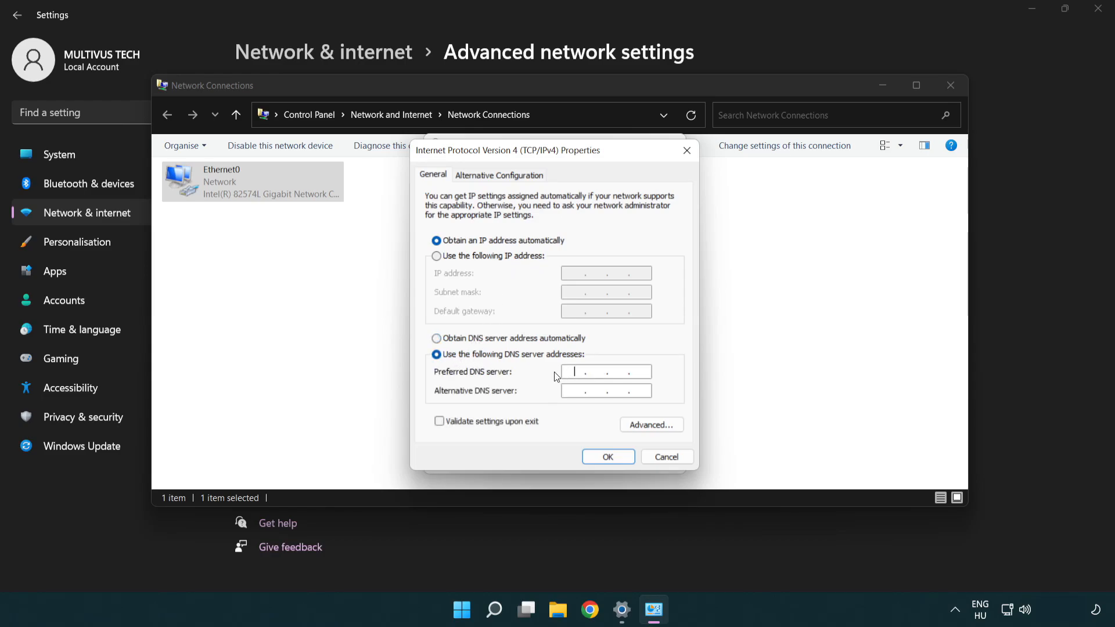
{"action": "type", "text": "8.8.8."}
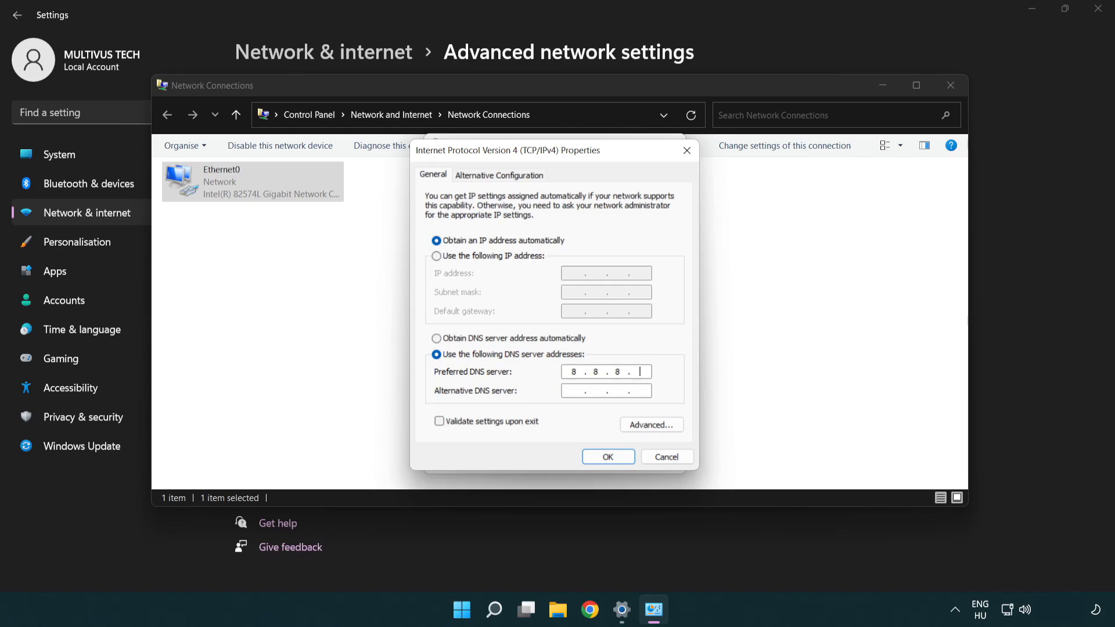
{"action": "type", "text": "8"}
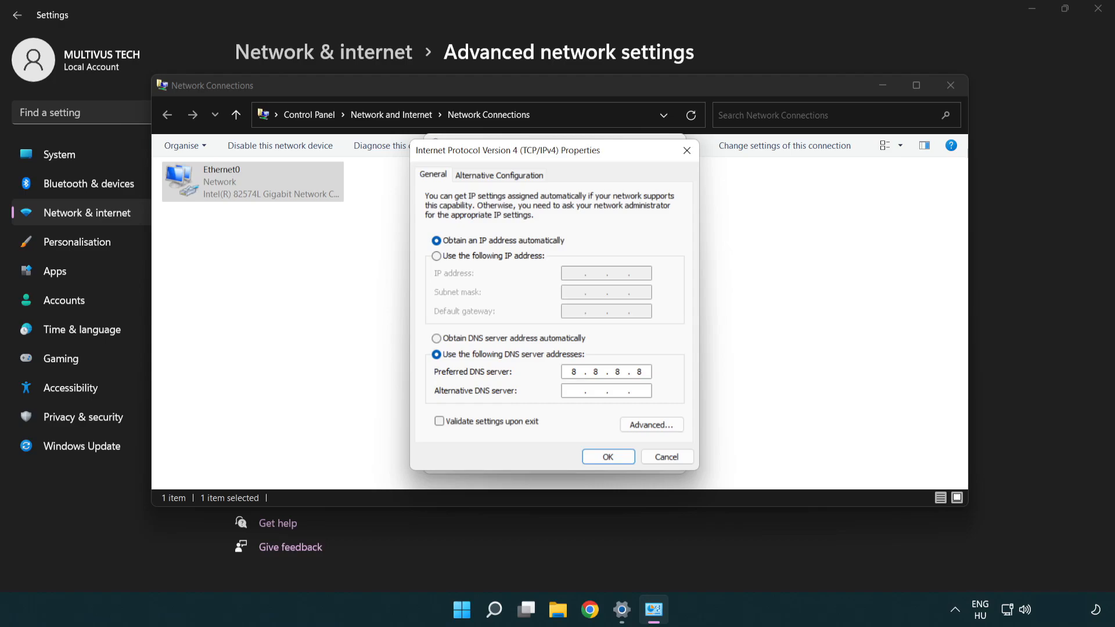
{"action": "left_click", "coordinate": [605, 390]}
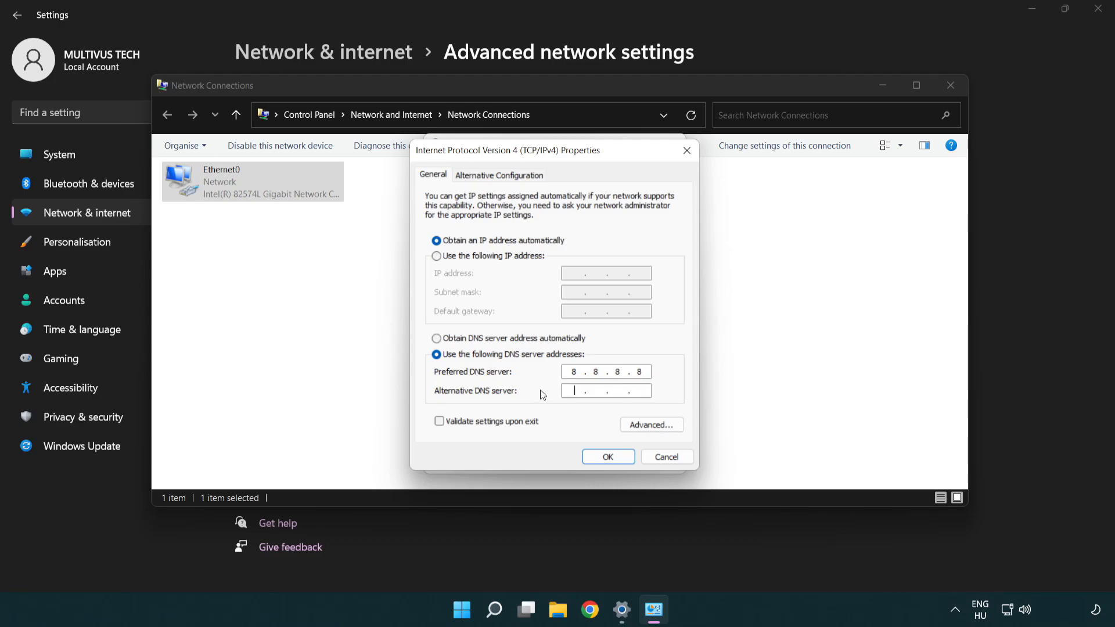
{"action": "type", "text": "8.8.."}
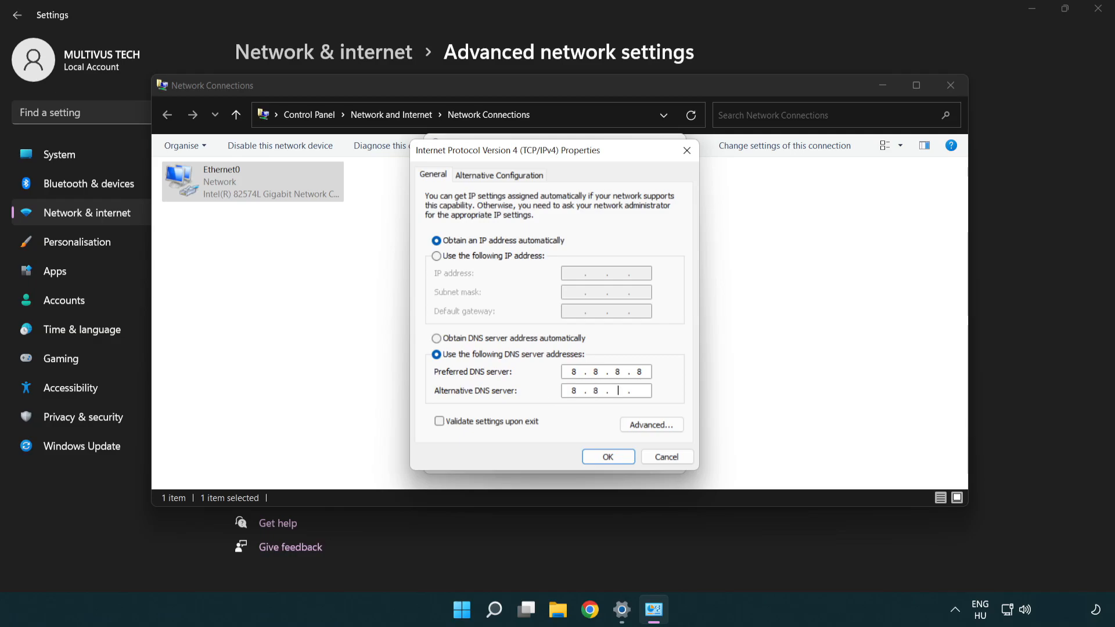
{"action": "type", "text": "4.4"}
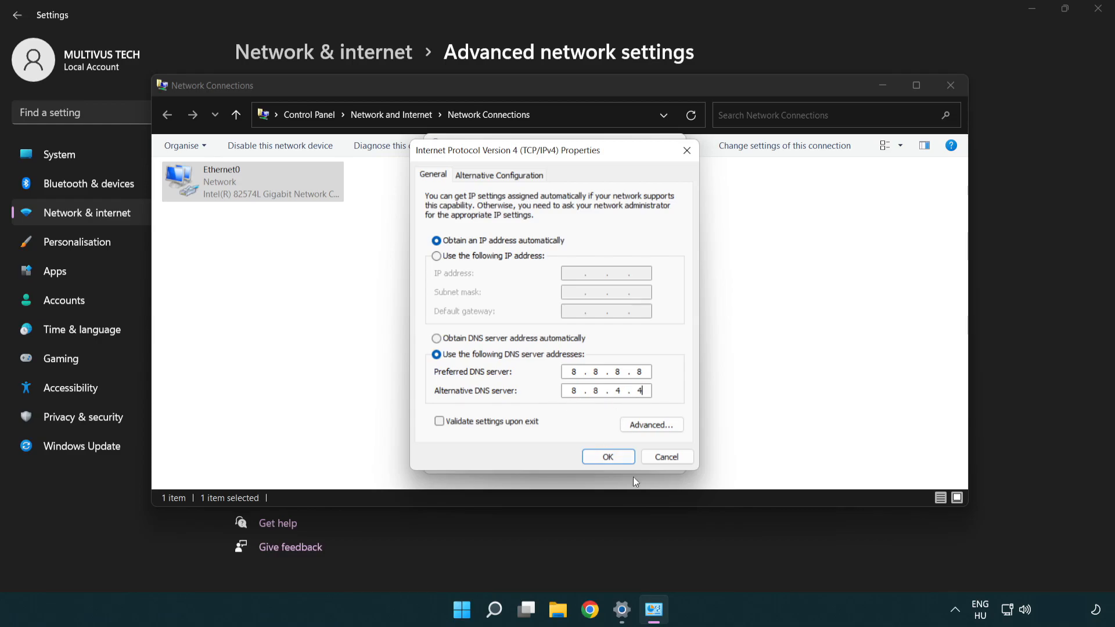
{"action": "left_click", "coordinate": [608, 456]}
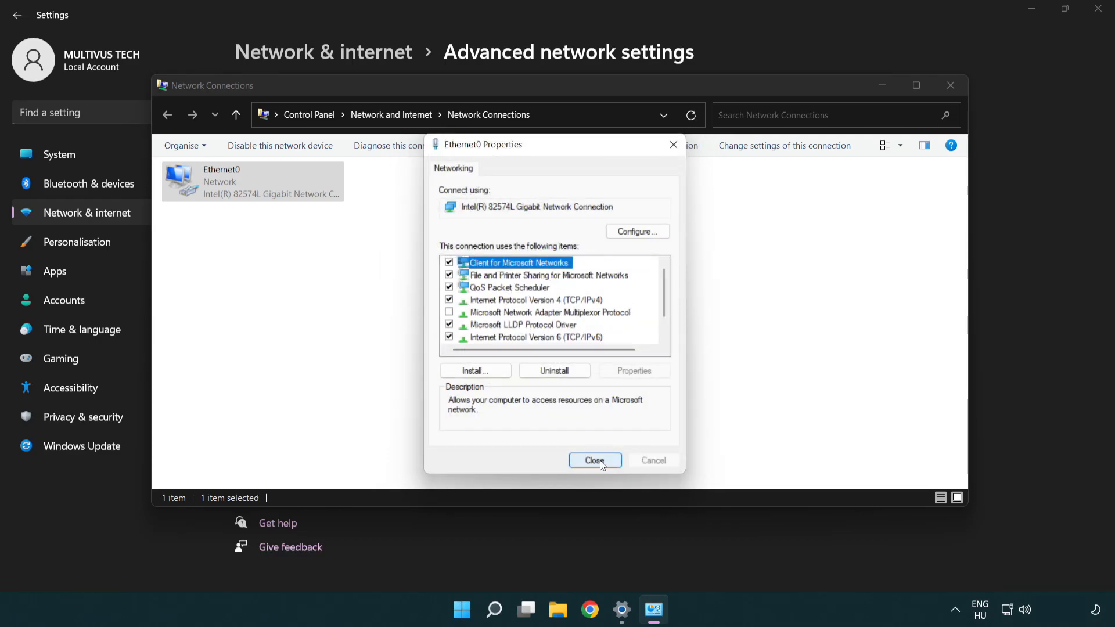
- Close Ethernet0 Properties and Network Connections, then show the Start menu power options
{"action": "left_click", "coordinate": [595, 460]}
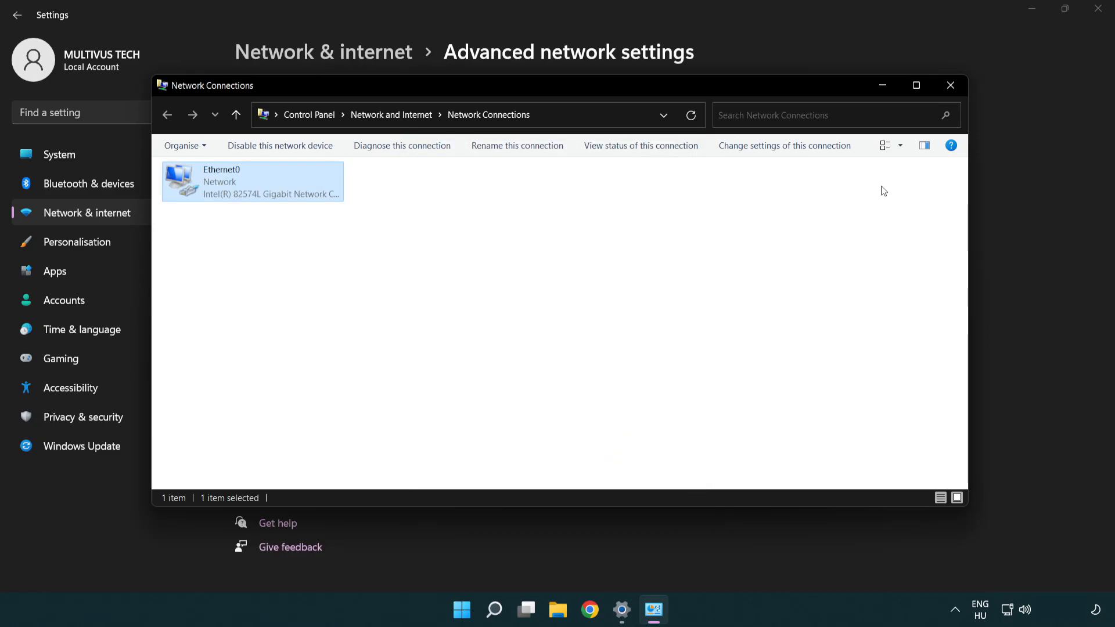
{"action": "mouse_move", "coordinate": [951, 85]}
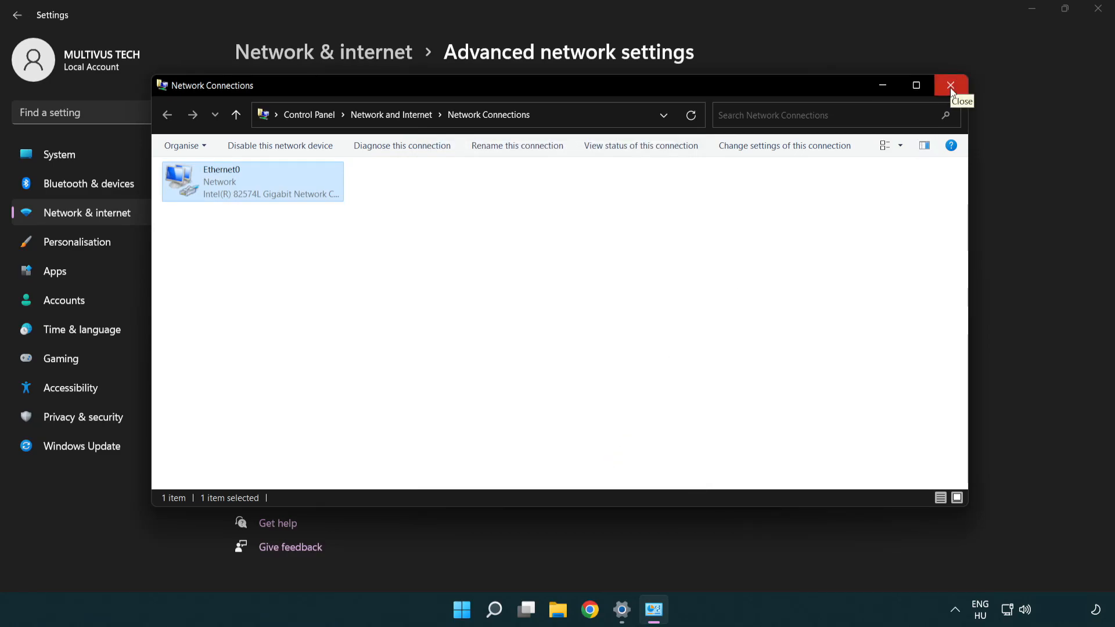
{"action": "left_click", "coordinate": [950, 85]}
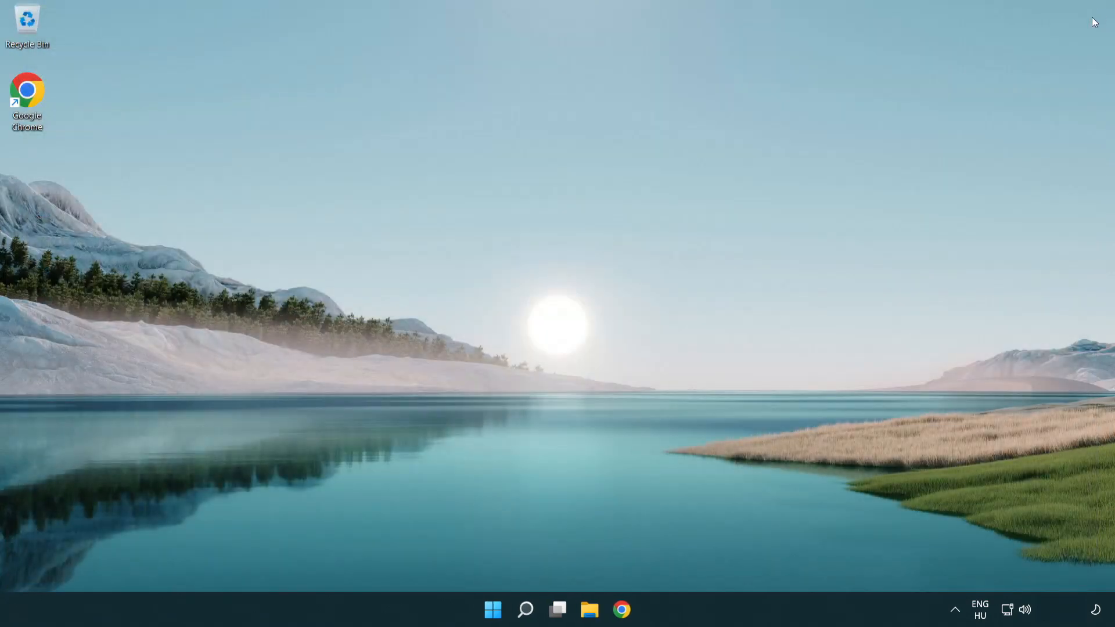
{"action": "left_click", "coordinate": [492, 610]}
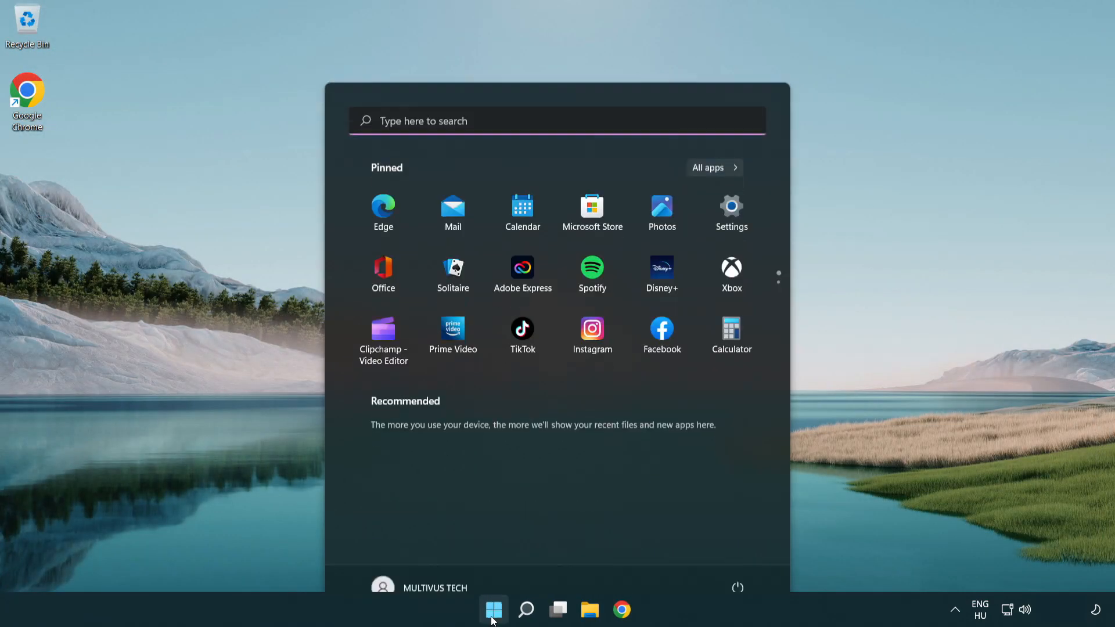
{"action": "left_click", "coordinate": [739, 586]}
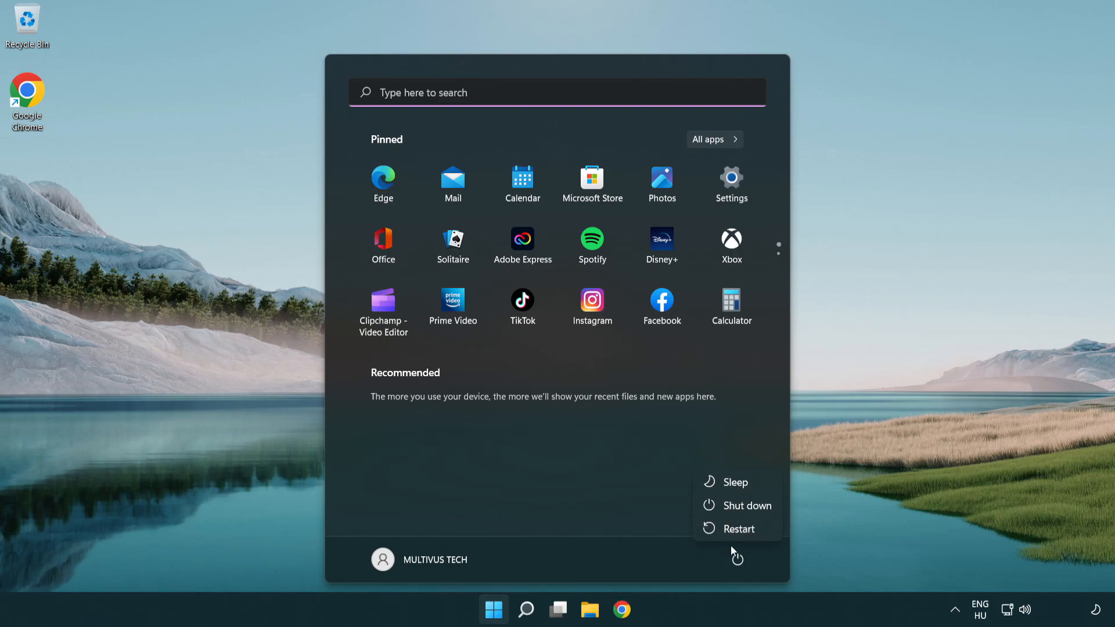